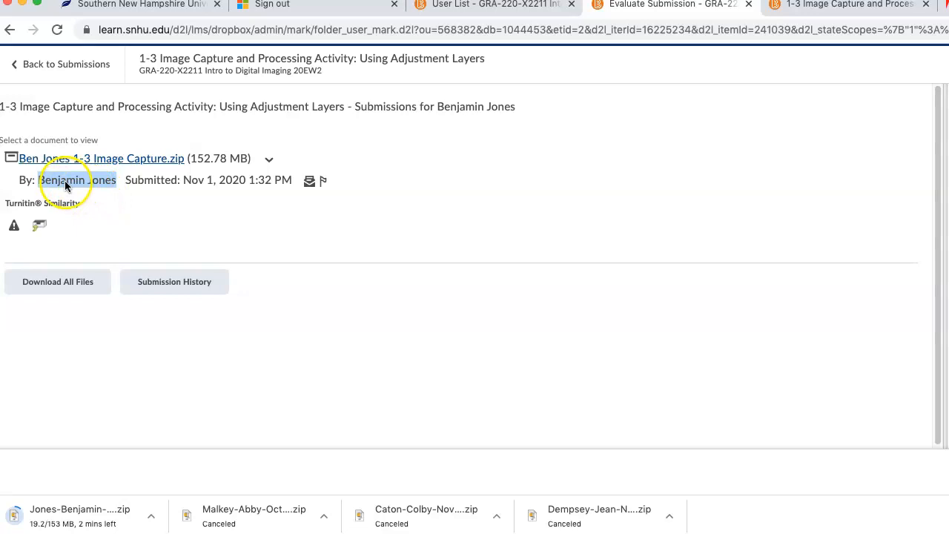
mouse_move(43, 177)
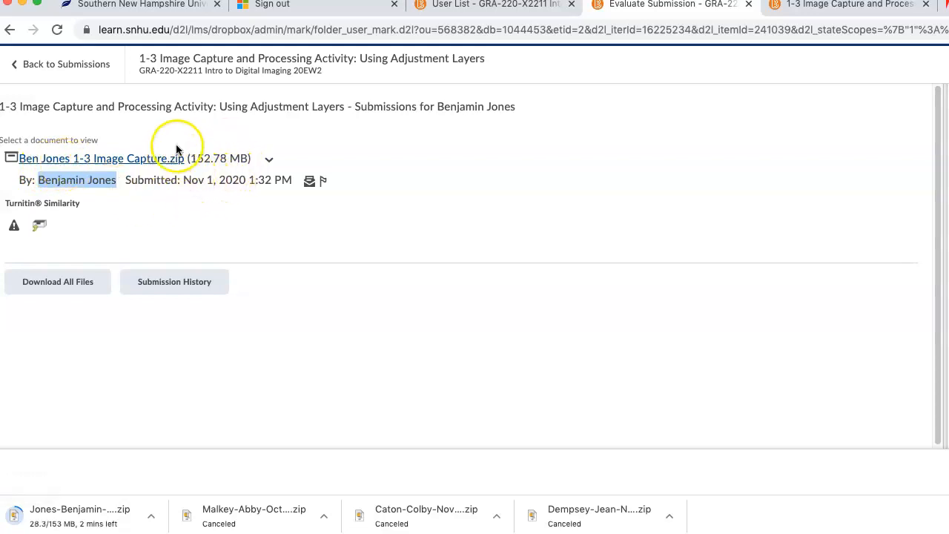
mouse_move(211, 179)
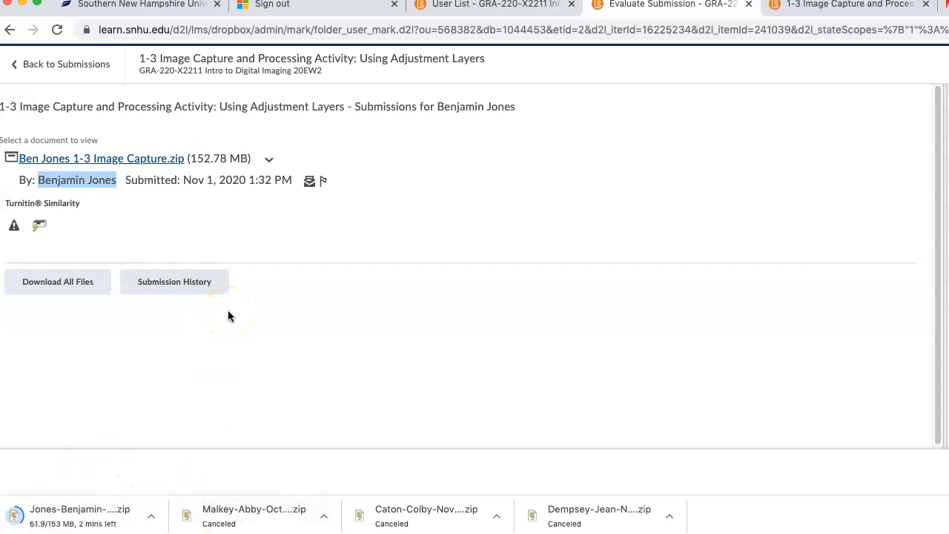
Open the downloaded submission zip and the before/after PDF inside it.
left_click(80, 509)
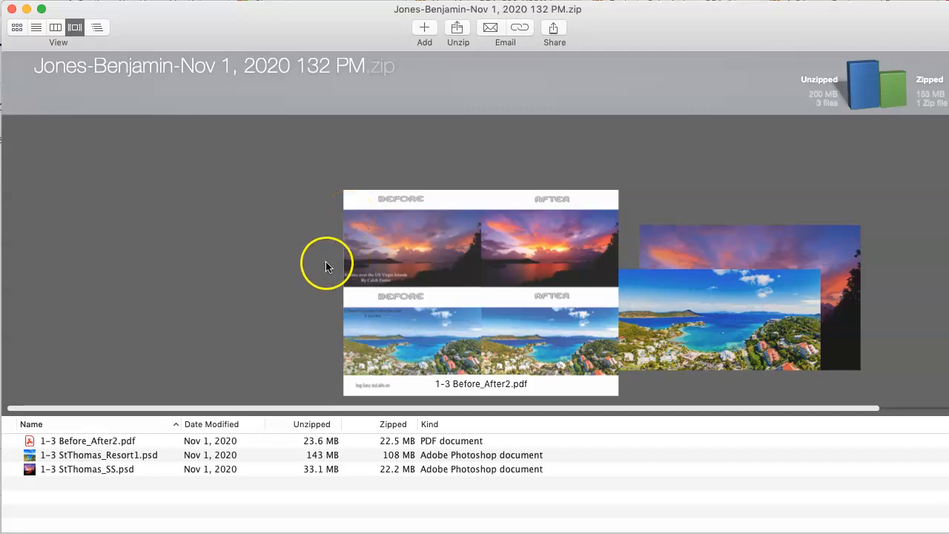
double_click(88, 440)
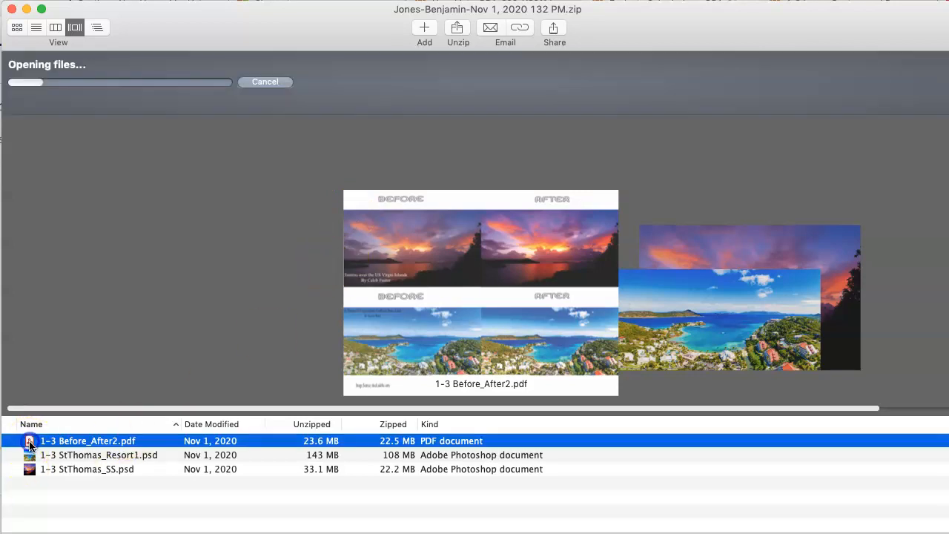
View 1-3 Before_After2.pdf in Acrobat and scroll through the sunrise and island comparisons.
double_click(89, 441)
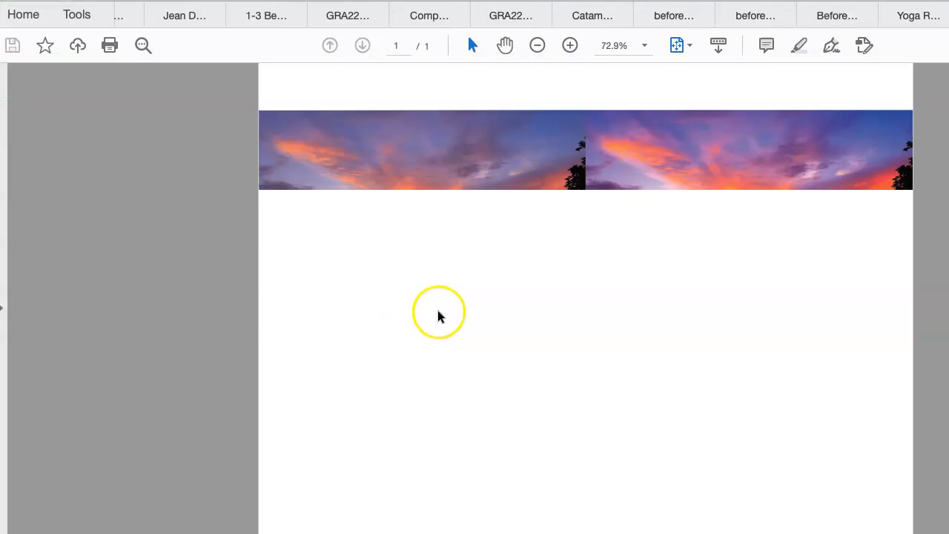
scroll("down", 3)
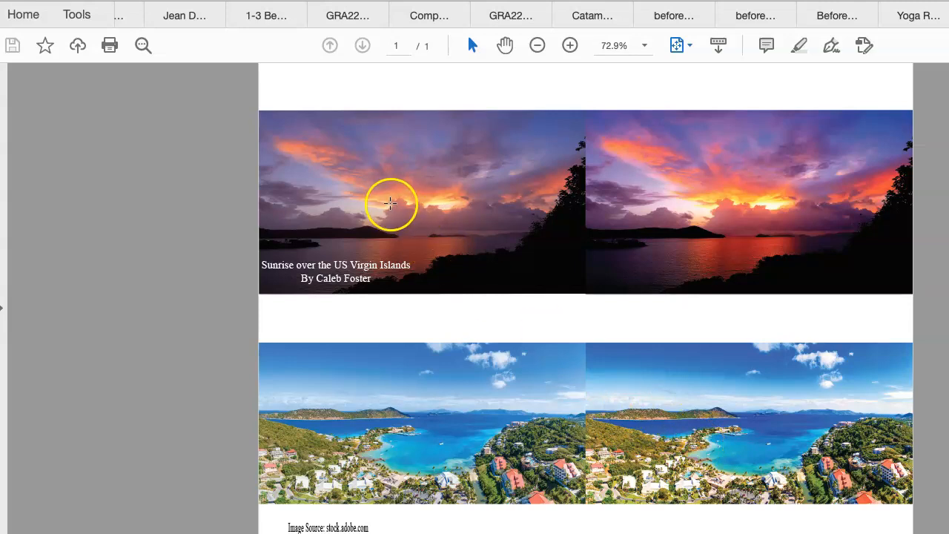
mouse_move(383, 472)
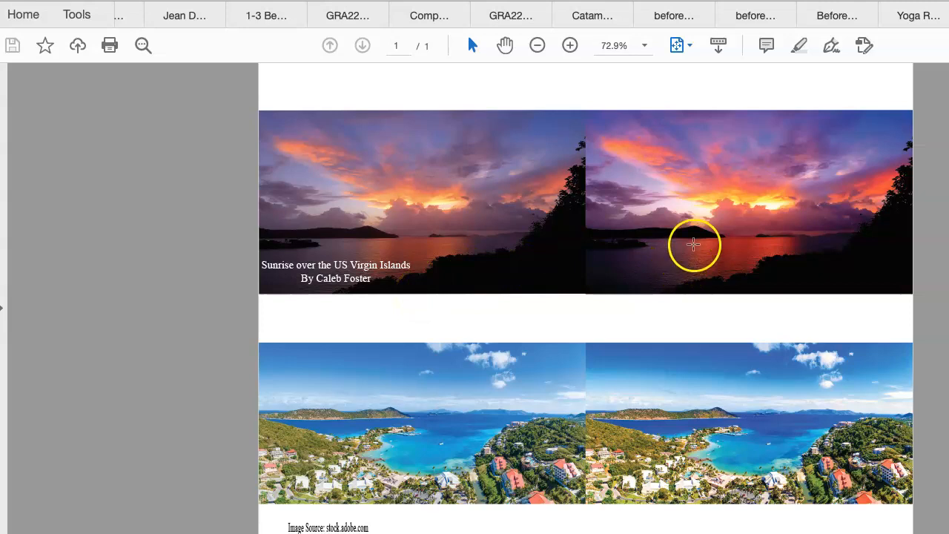
mouse_move(695, 241)
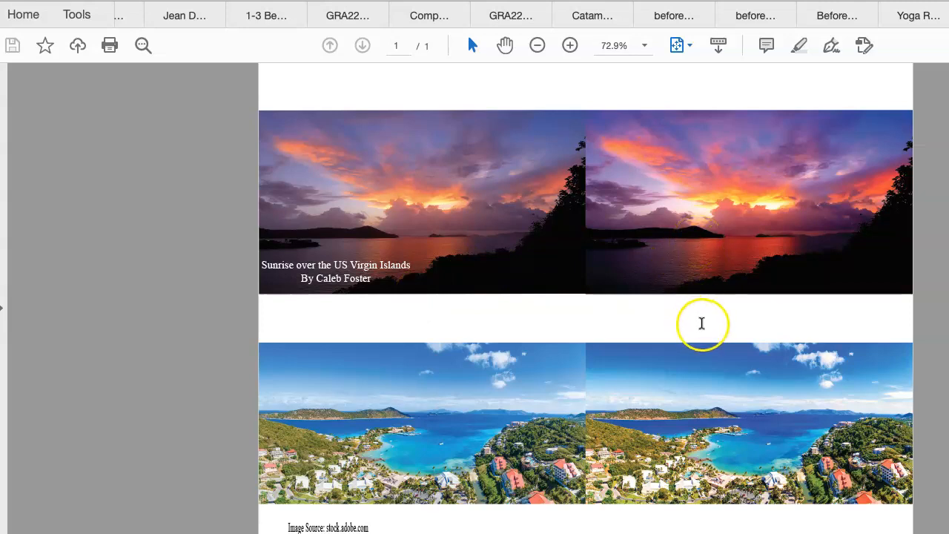
mouse_move(745, 411)
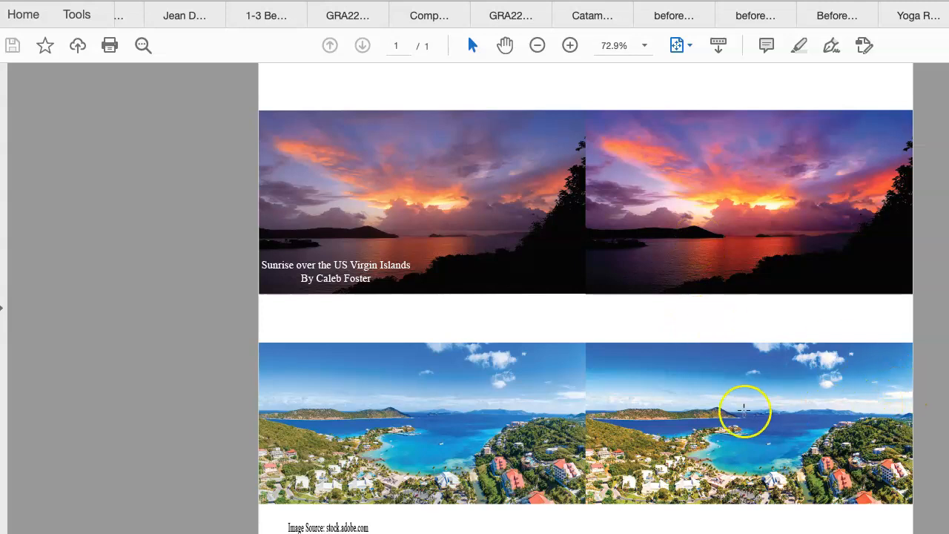
mouse_move(731, 442)
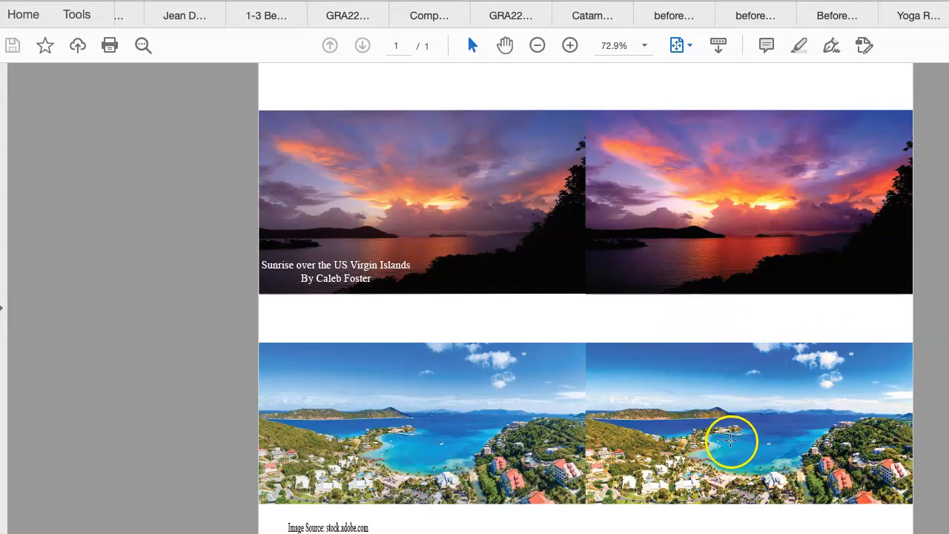
mouse_move(756, 466)
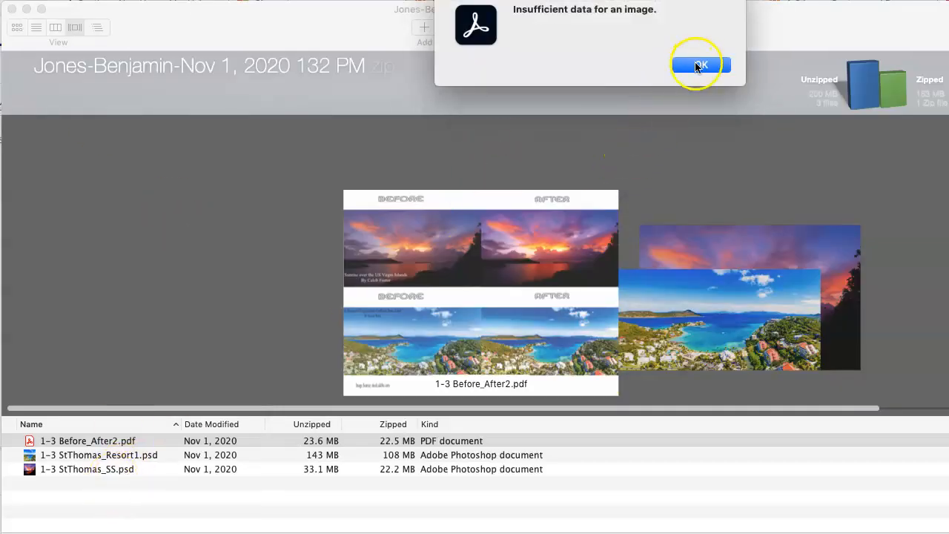
Dismiss the 'Insufficient data for an image' alert.
left_click(700, 64)
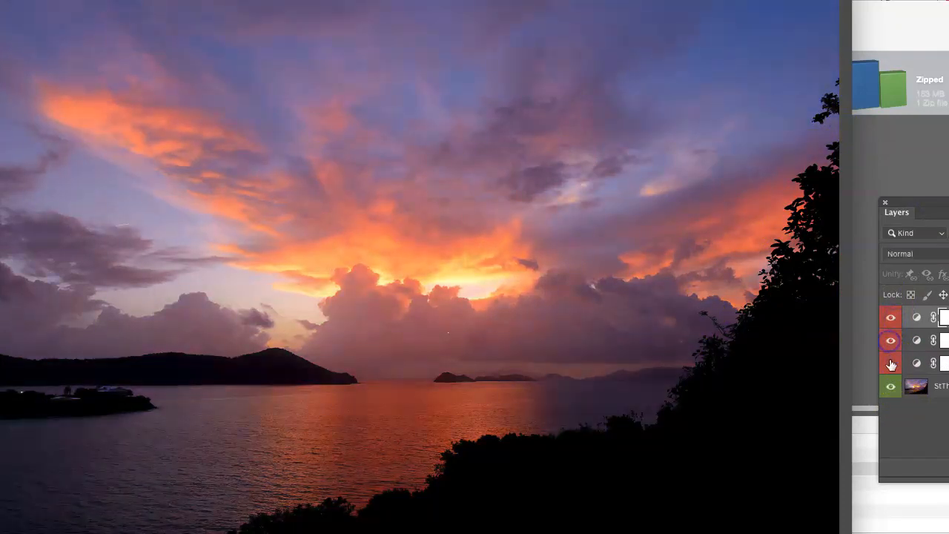
Toggle the adjustment and background layers' visibility to compare, leaving all adjustments showing.
left_click(890, 363)
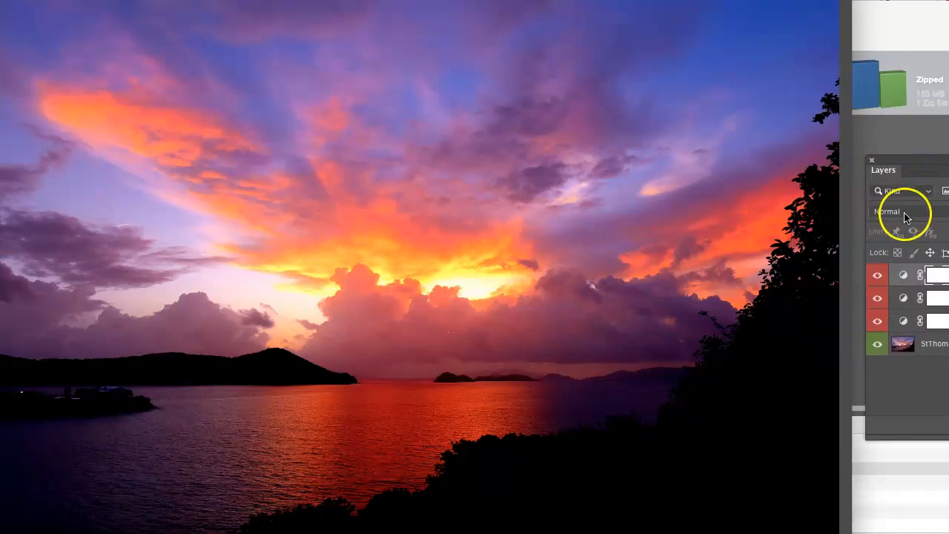
mouse_move(904, 299)
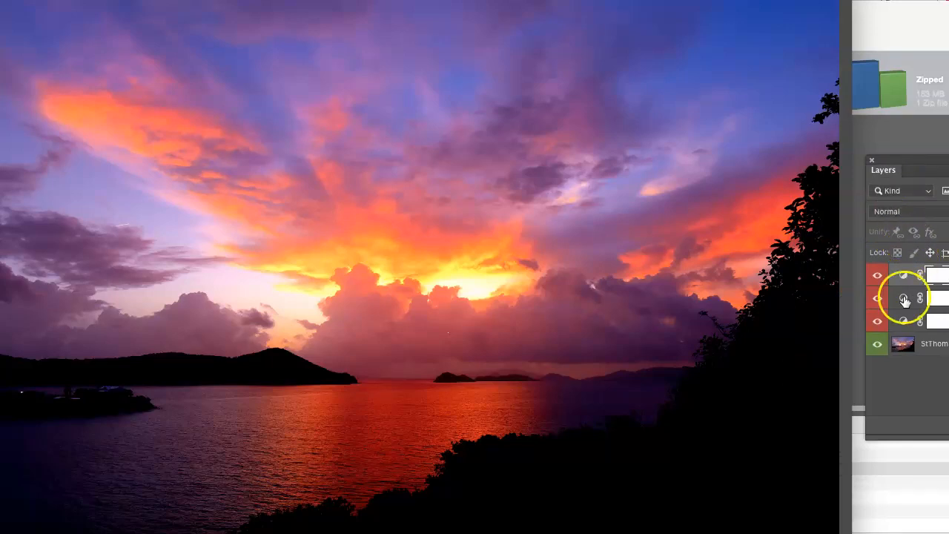
left_click(875, 298)
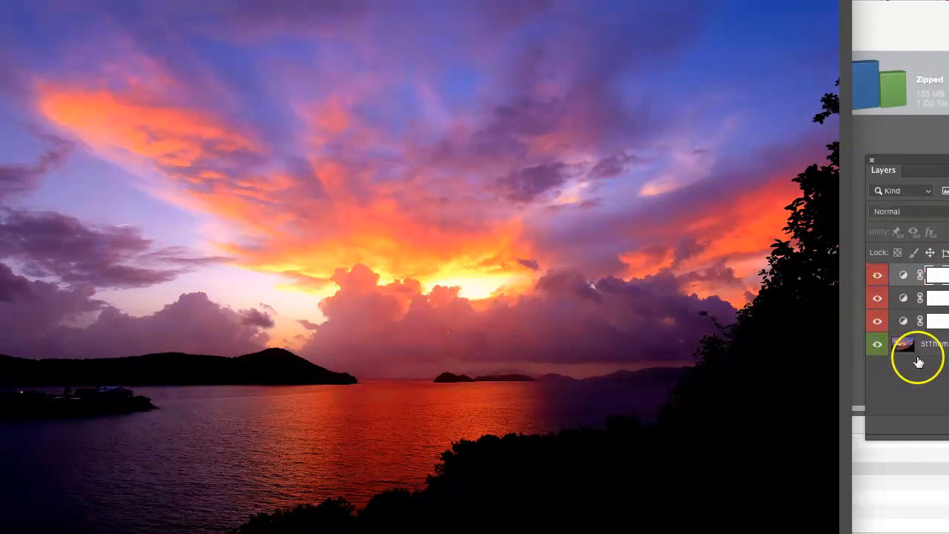
left_click(878, 344)
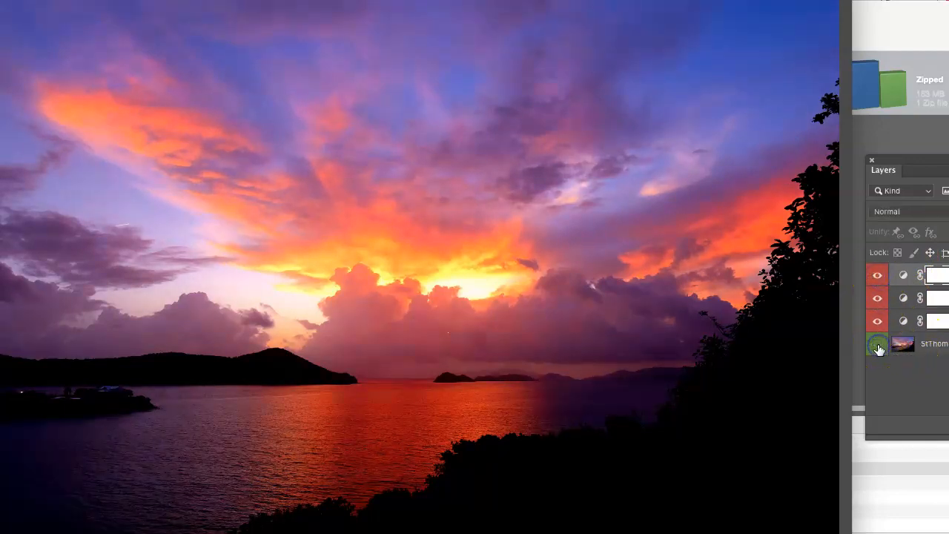
left_click(878, 344)
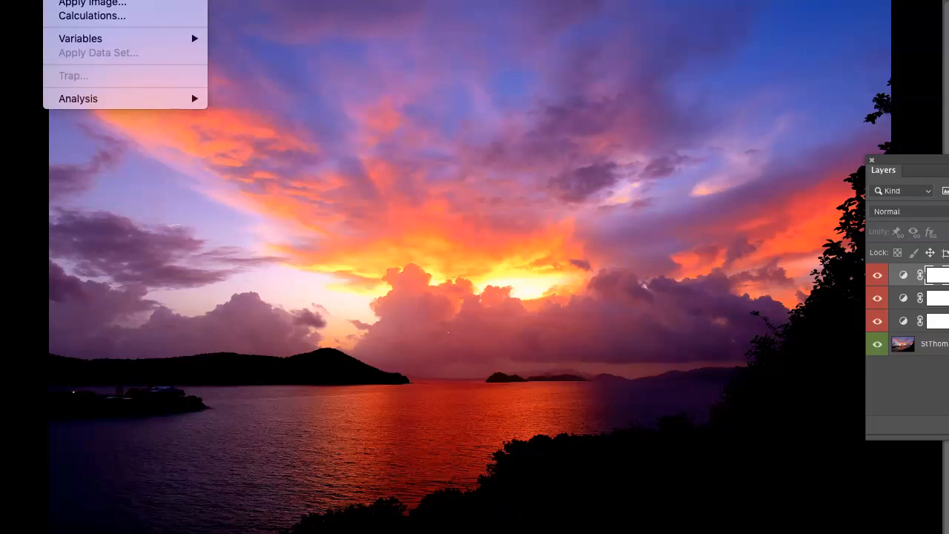
left_click(92, 3)
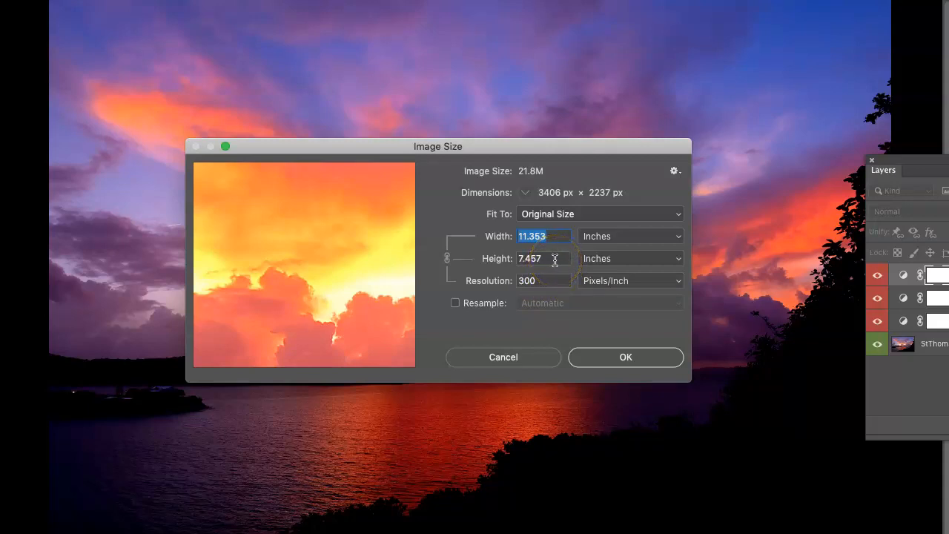
mouse_move(541, 280)
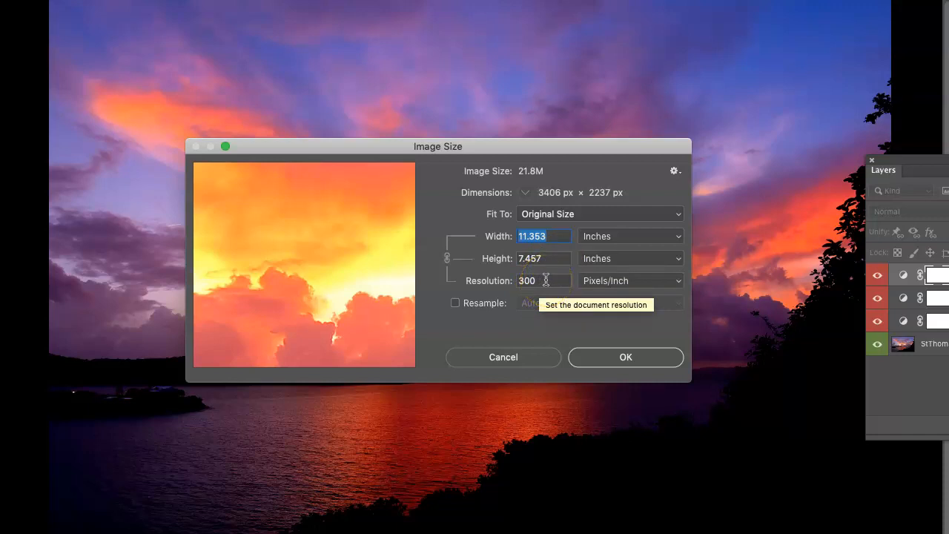
mouse_move(537, 300)
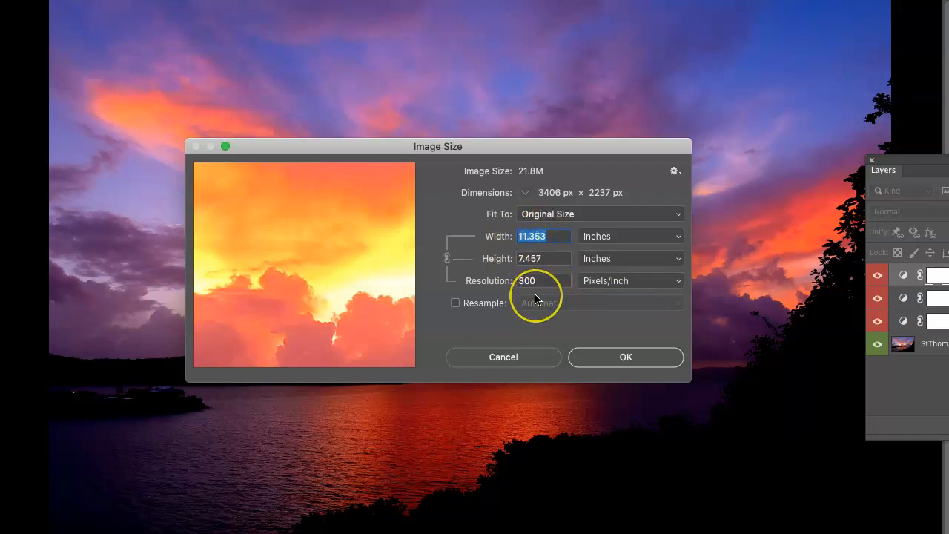
mouse_move(535, 300)
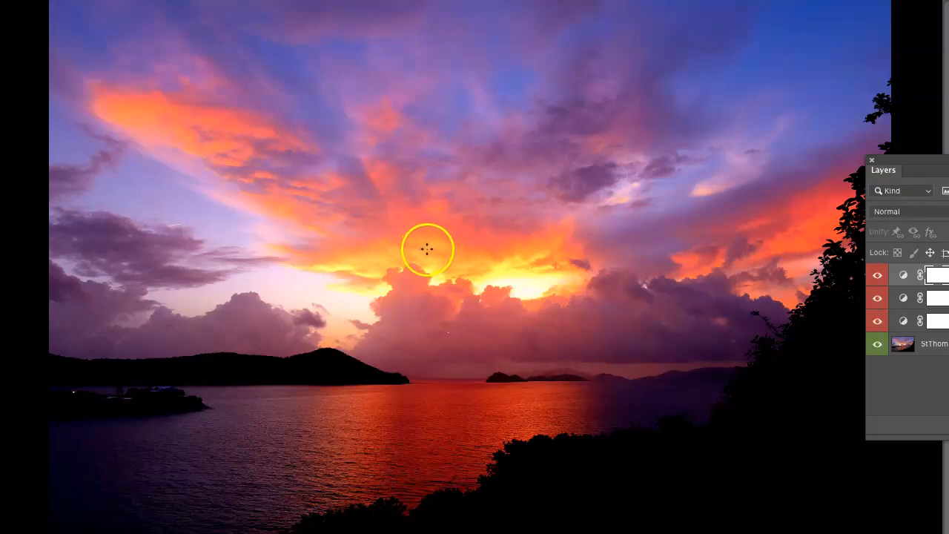
mouse_move(415, 201)
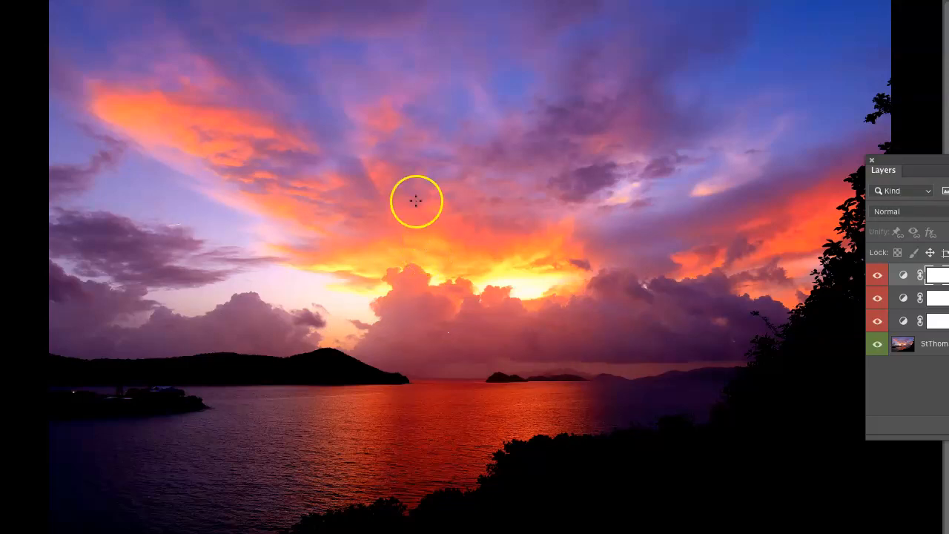
mouse_move(353, 28)
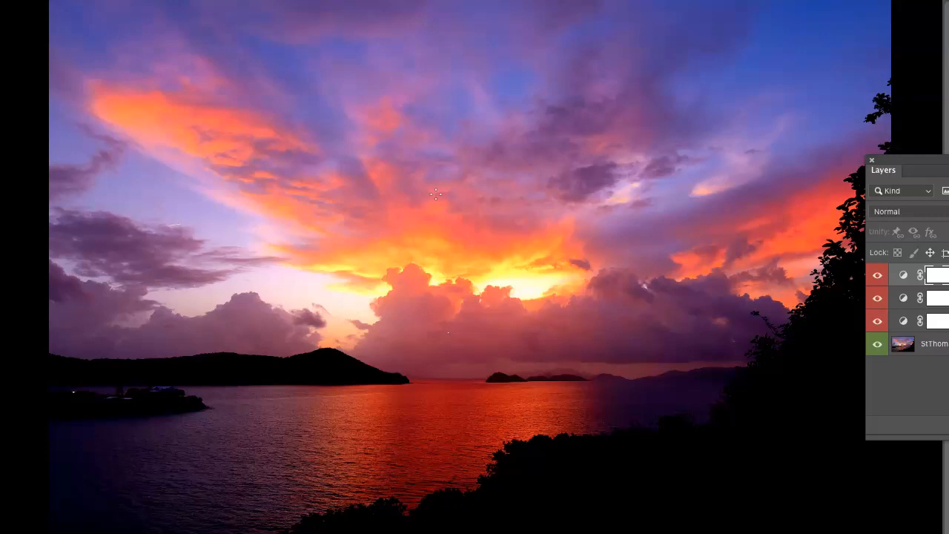
mouse_move(335, 297)
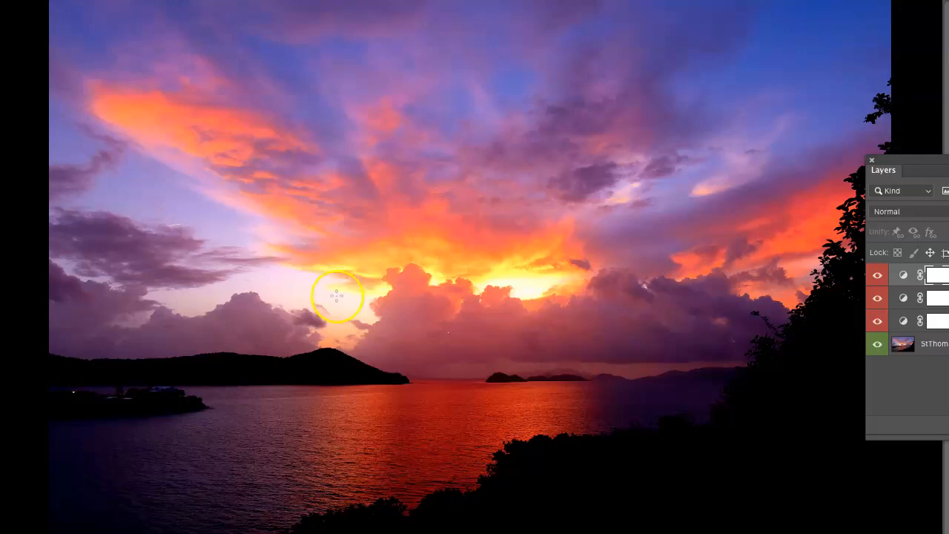
mouse_move(848, 478)
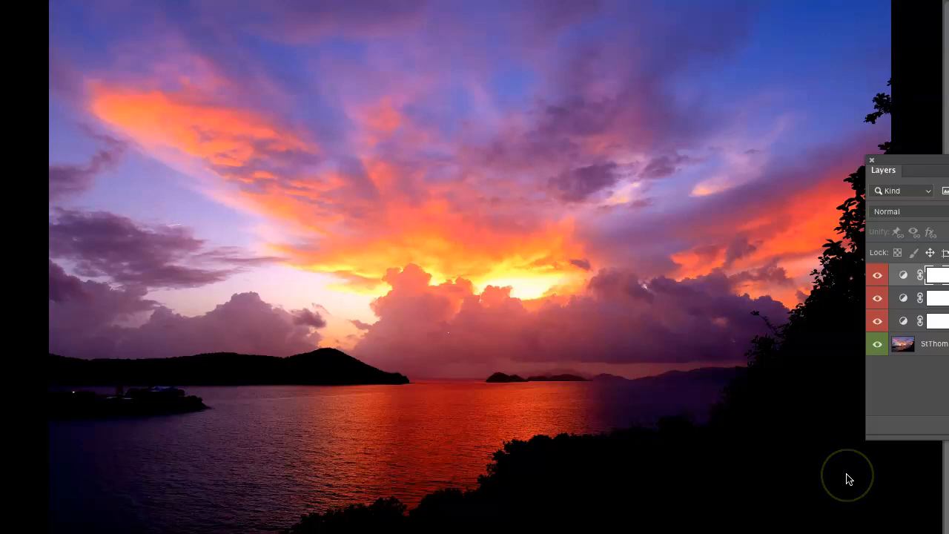
mouse_move(679, 408)
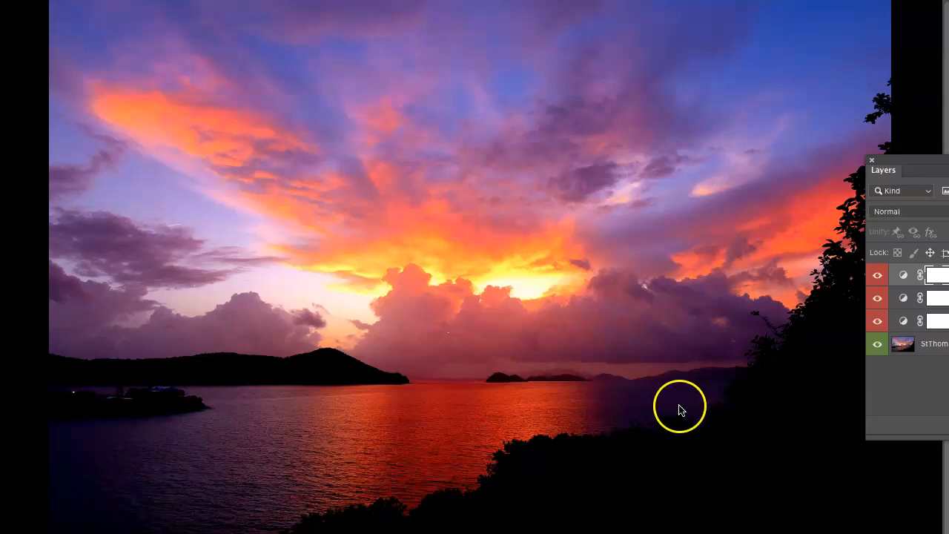